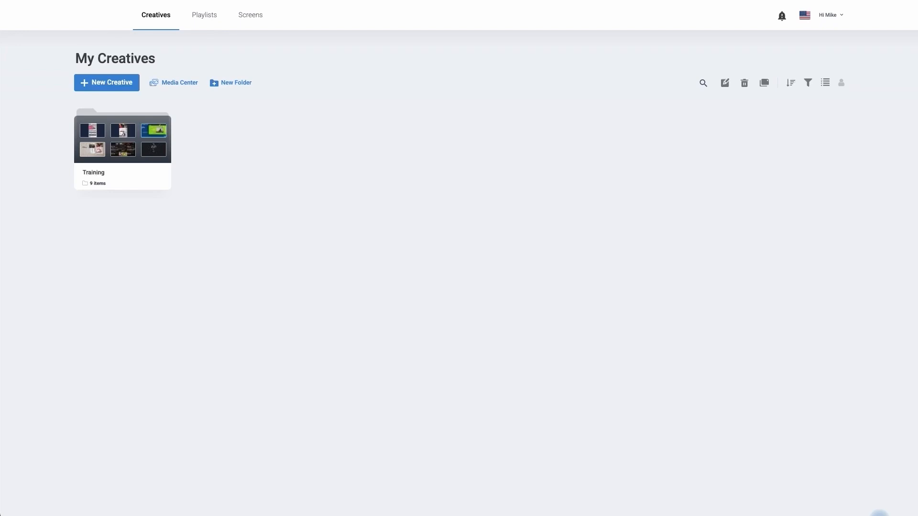
pyautogui.moveTo(847, 37)
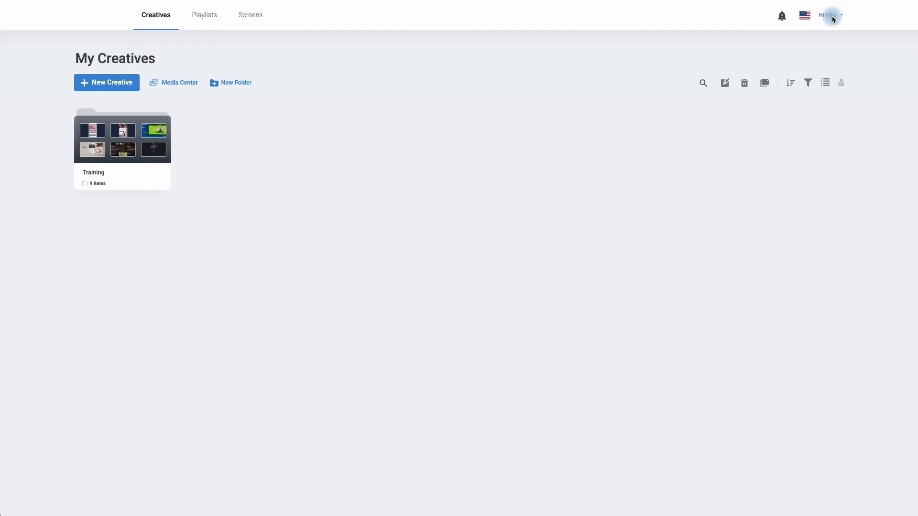
# Go to the Admin system from the top-right account menu, landing on its login page.
pyautogui.click(829, 14)
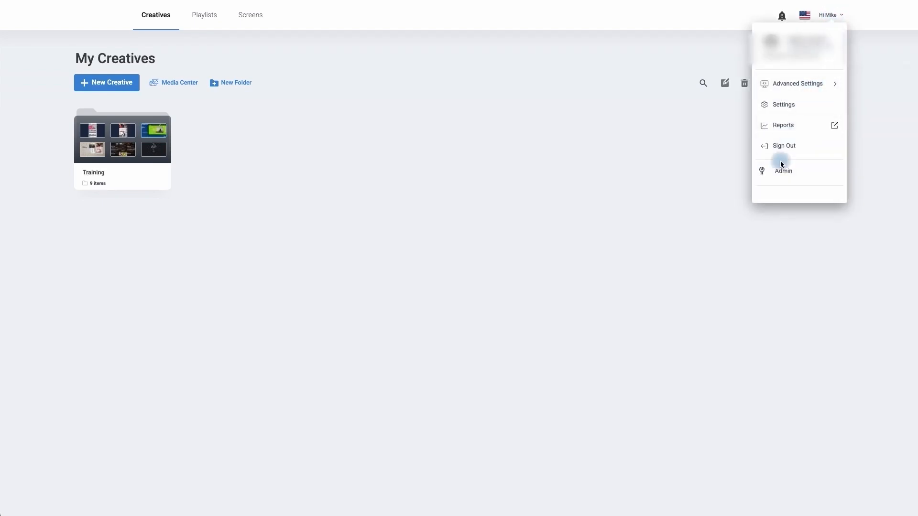
pyautogui.click(783, 145)
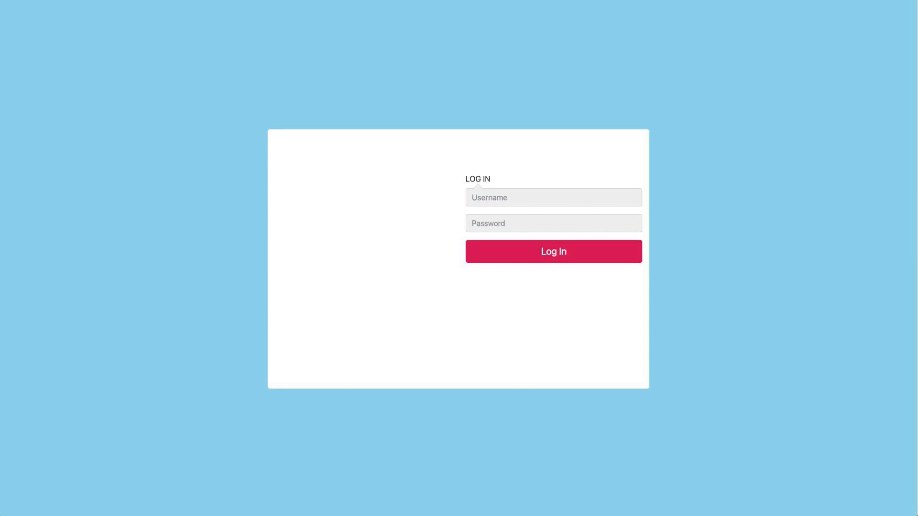
# Log in, list all 14 users and reveal the advanced search filters.
pyautogui.click(552, 251)
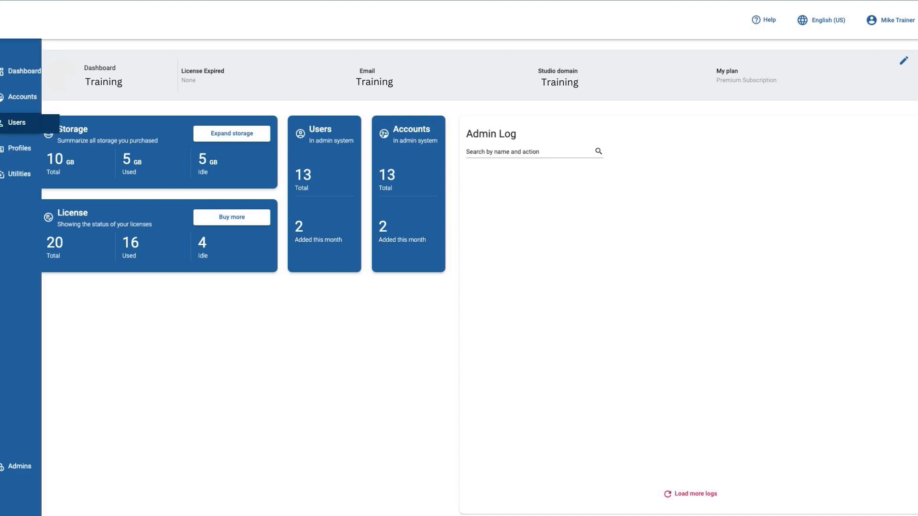
pyautogui.click(17, 123)
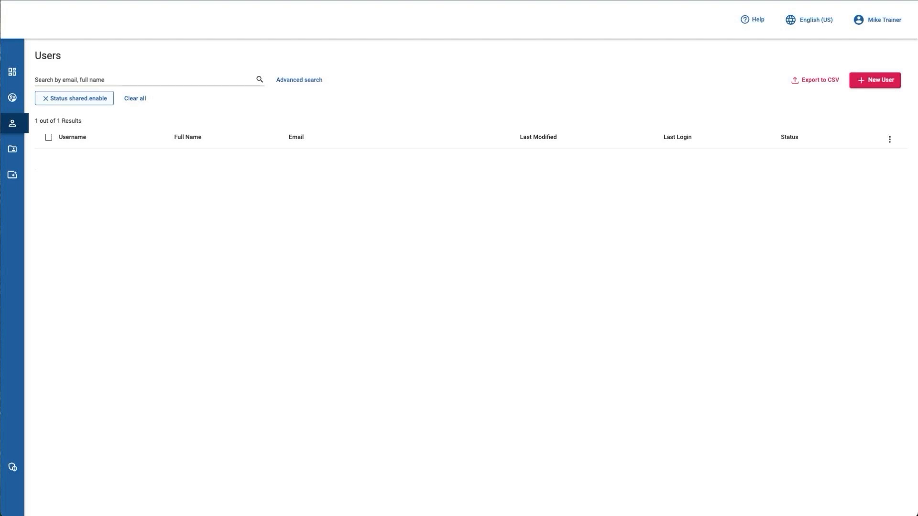
pyautogui.click(298, 81)
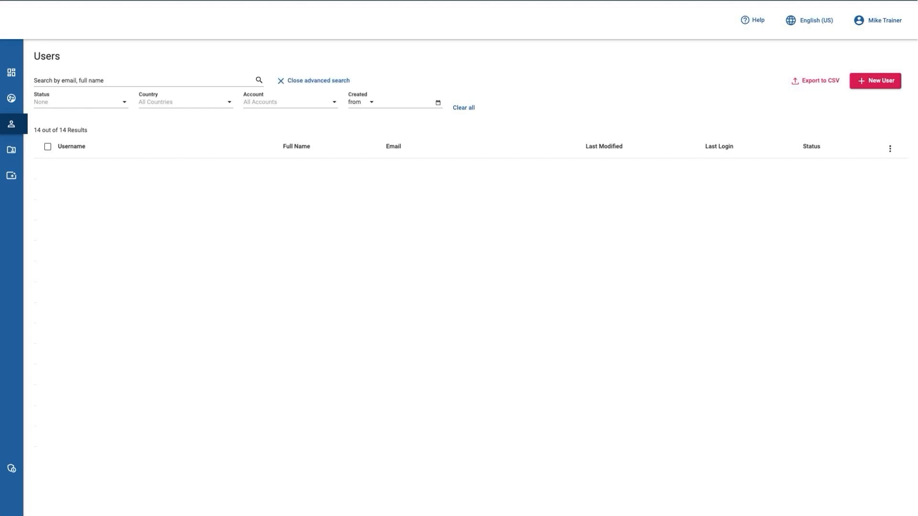
# Create a new user Joe Bloggs with name, email, login and country, then proceed to settings.
pyautogui.click(875, 80)
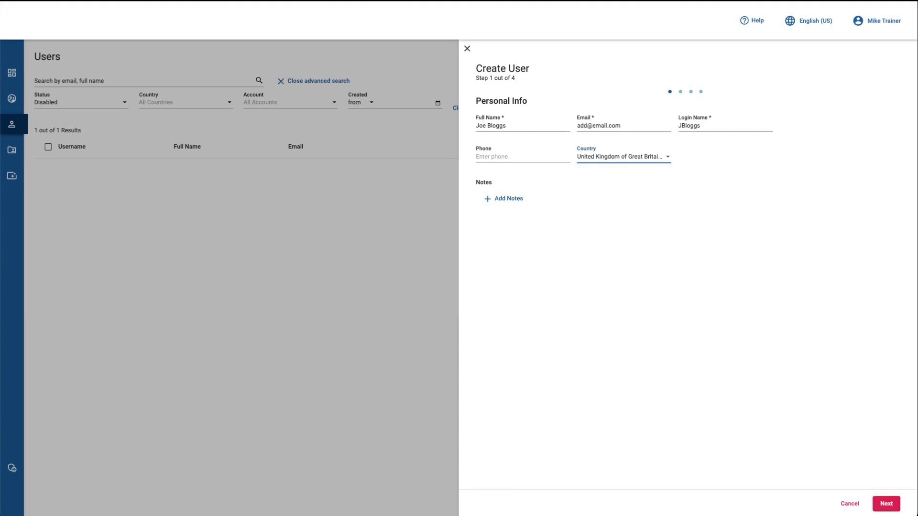
pyautogui.click(885, 507)
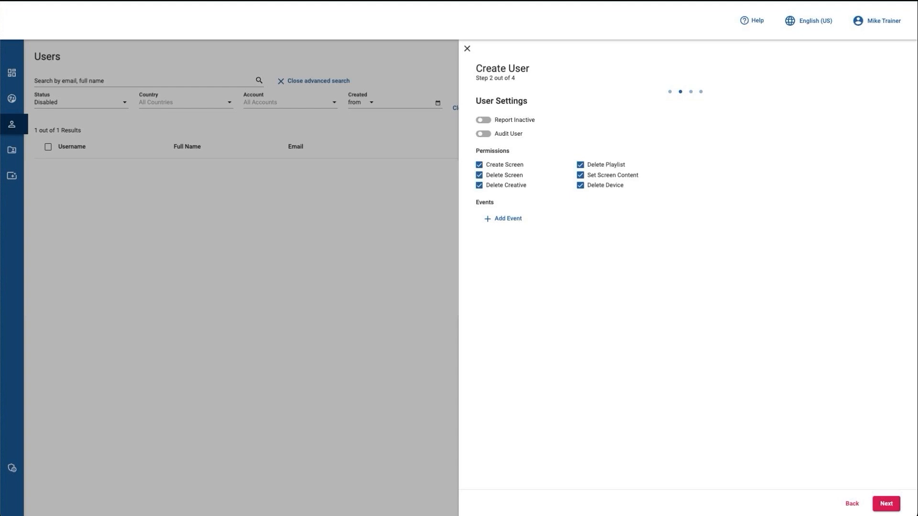
# Add the Touch Widget and Empty Screen events to Joe Bloggs's settings.
pyautogui.click(503, 221)
pyautogui.write('empty')
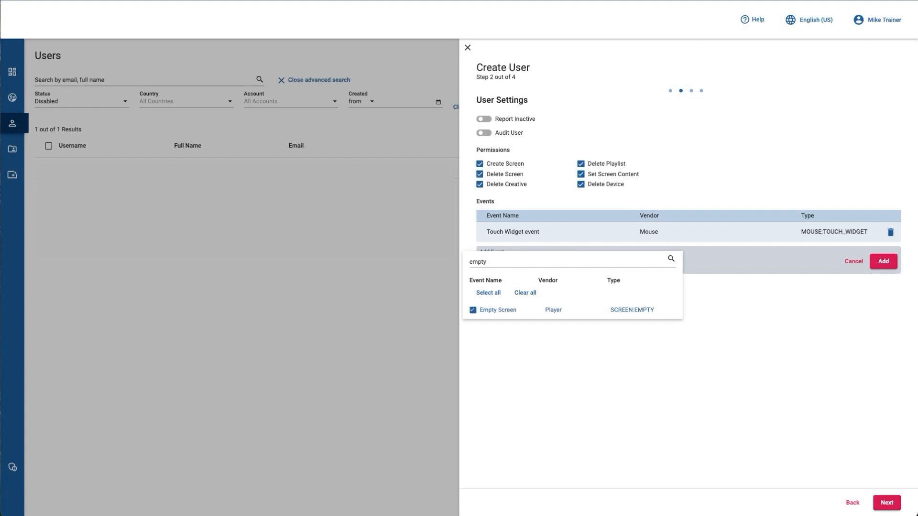
pyautogui.click(890, 507)
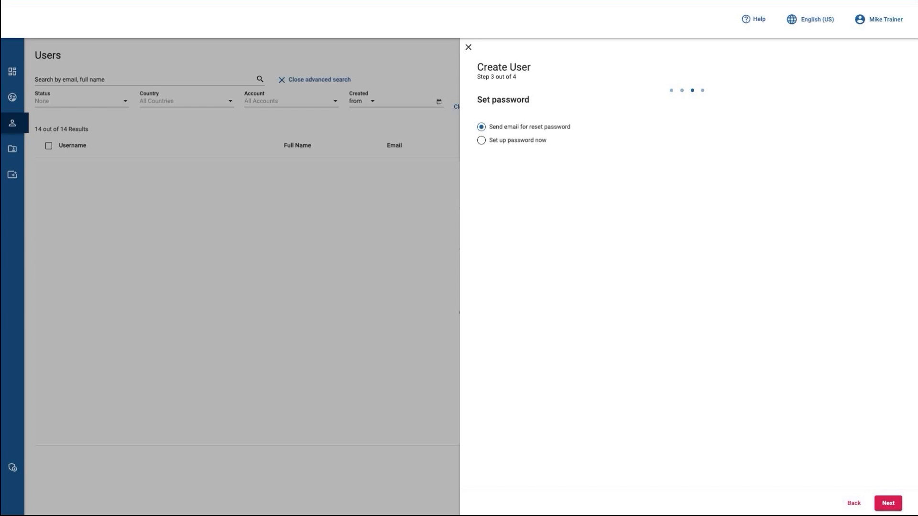
# Keep the reset-password email option and create the user with a new account.
pyautogui.click(887, 503)
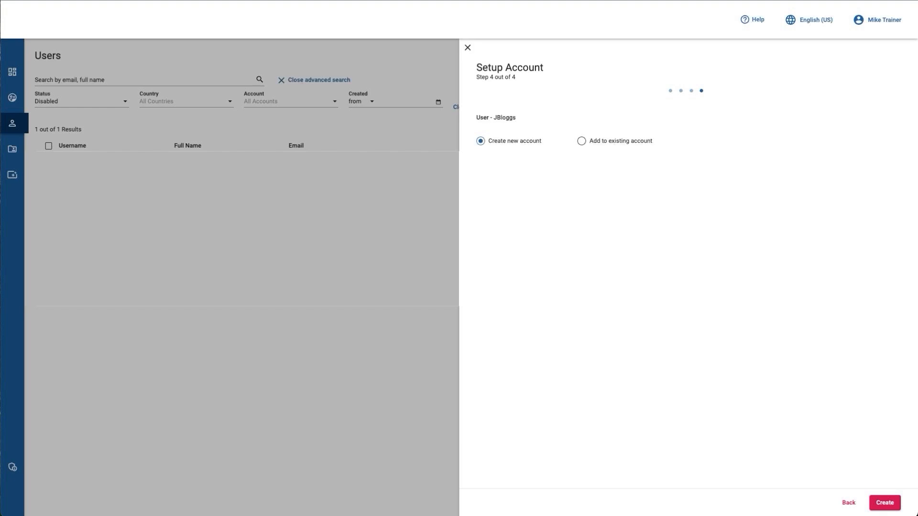
pyautogui.click(884, 503)
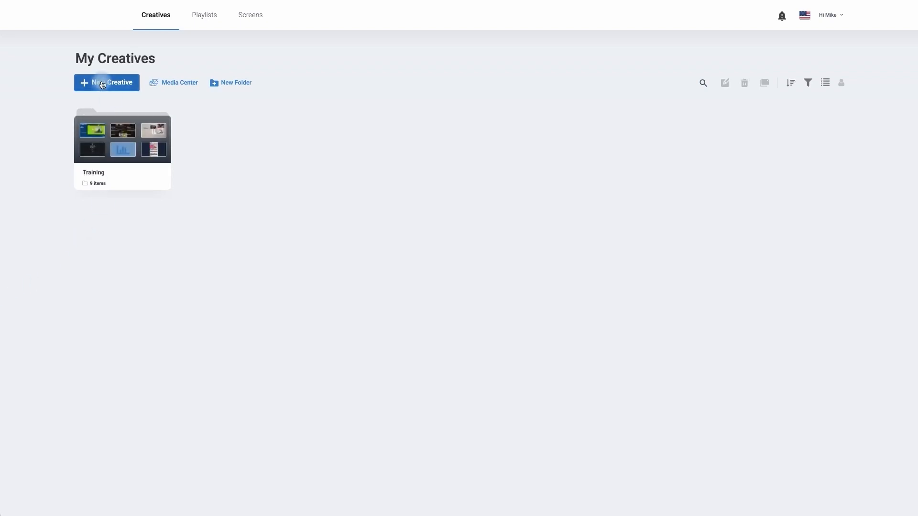
# Start a new creative from a blank page.
pyautogui.click(106, 82)
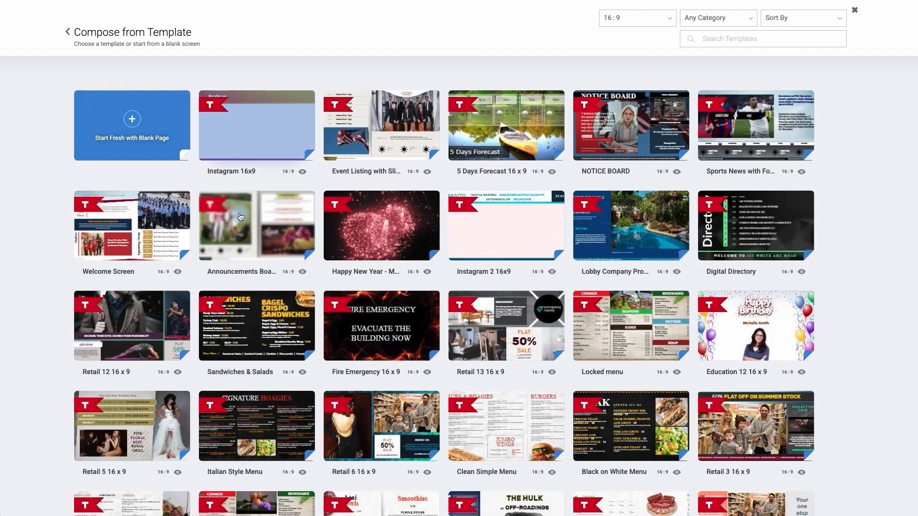
pyautogui.moveTo(256, 325)
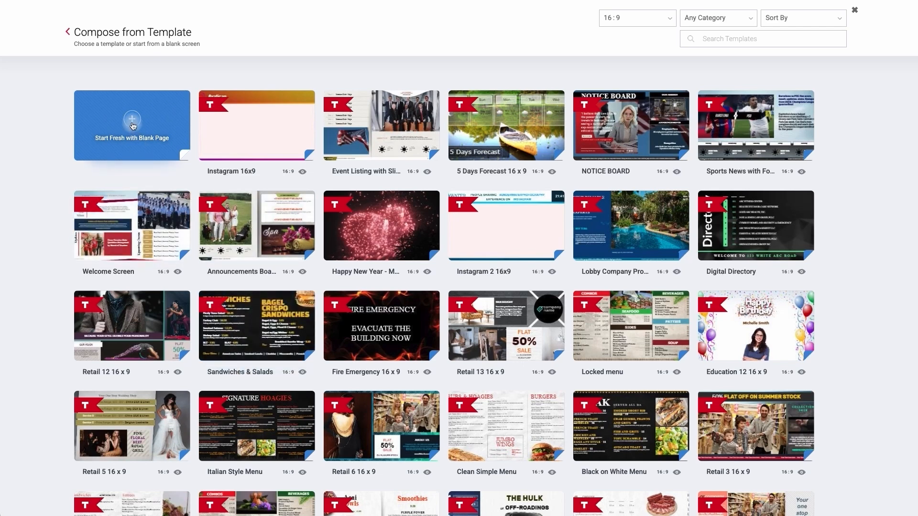
pyautogui.click(132, 125)
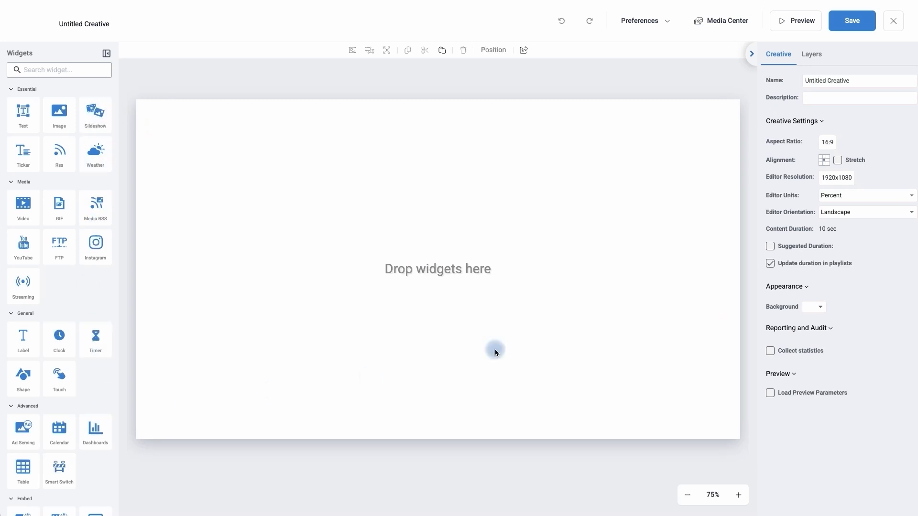
pyautogui.moveTo(421, 350)
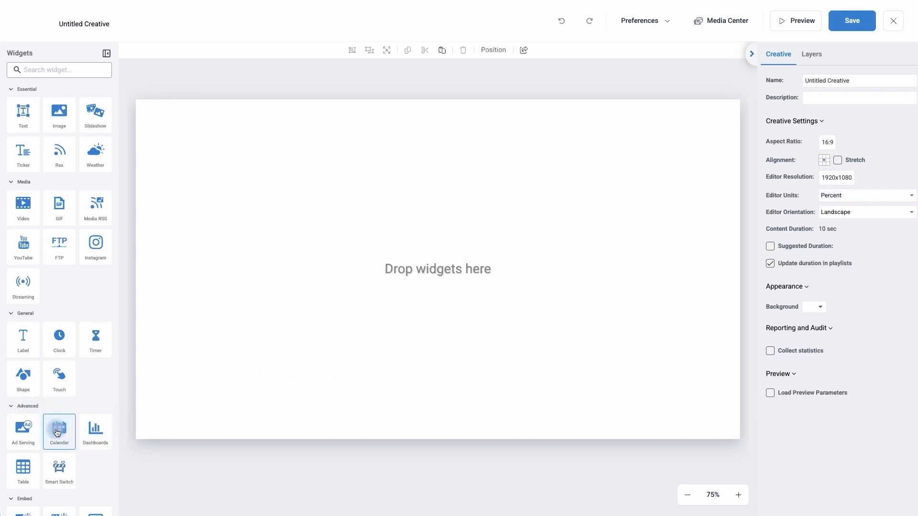
# Place a Calendar widget on the canvas and choose Google Calendar as its source.
pyautogui.moveTo(59, 432); pyautogui.dragTo(240, 302)
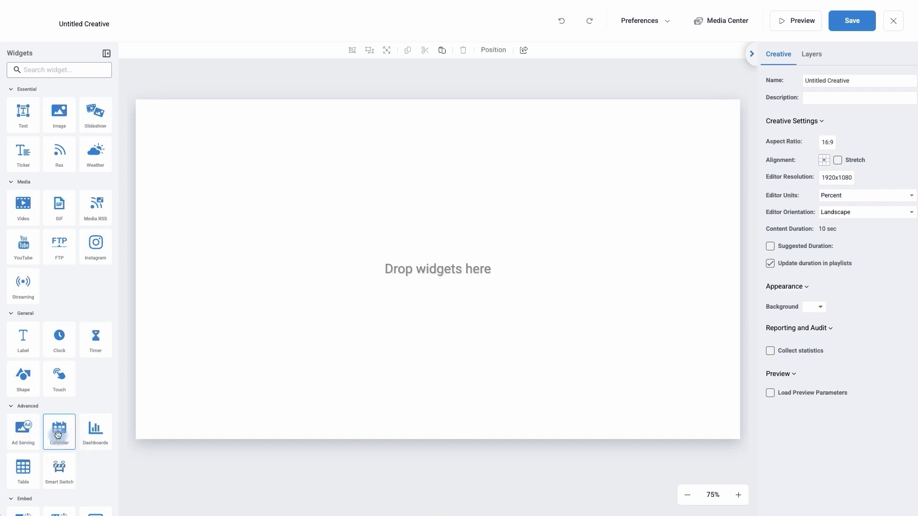
pyautogui.click(59, 432)
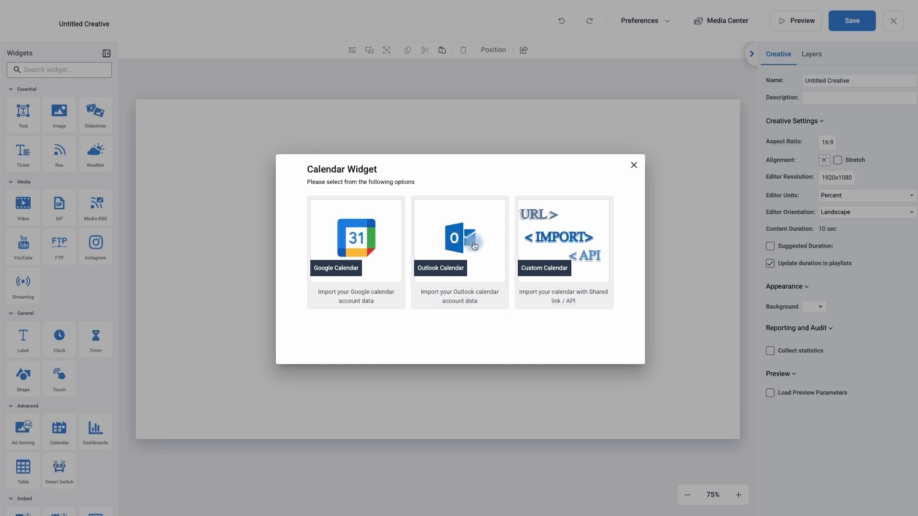
pyautogui.moveTo(324, 230)
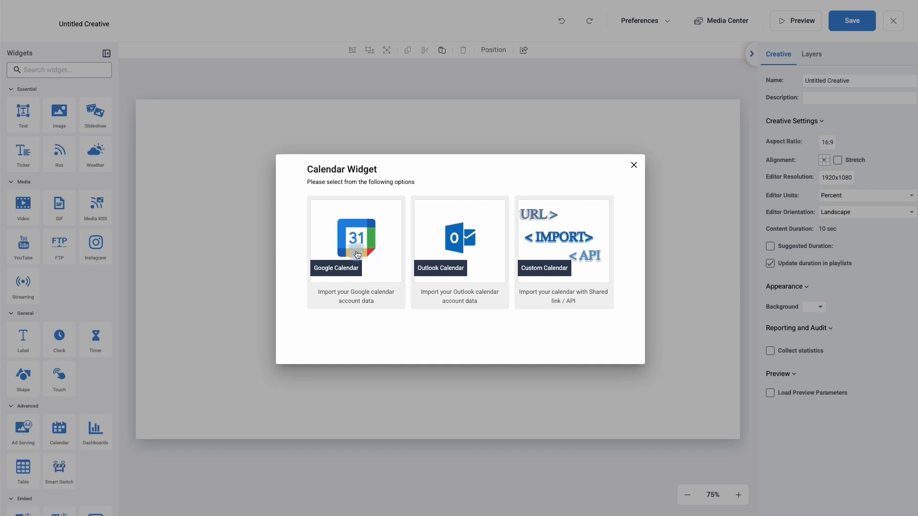
pyautogui.moveTo(355, 246)
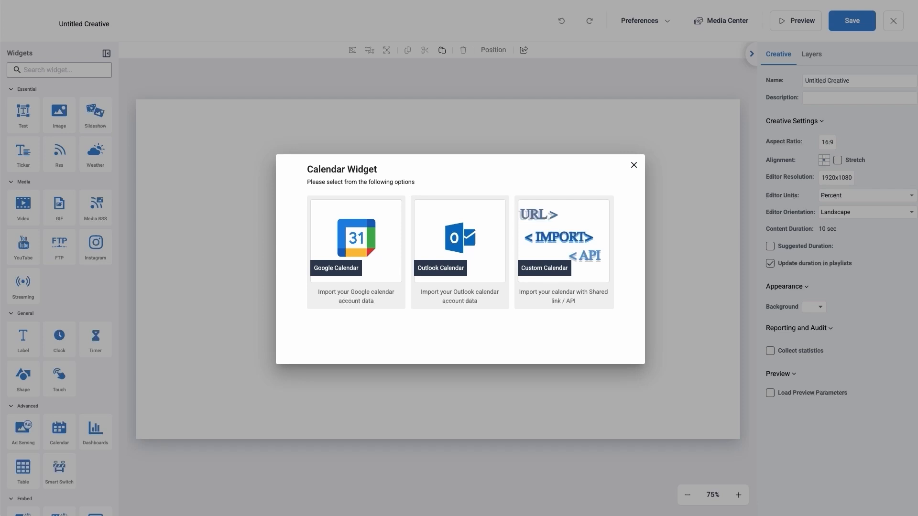
pyautogui.click(356, 240)
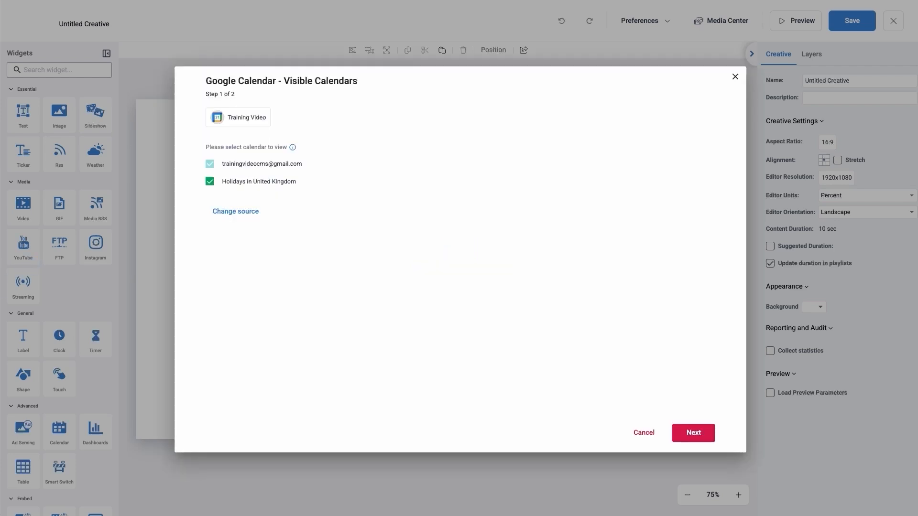
# Hide the Holidays in United Kingdom calendar and continue to View Styles.
pyautogui.click(210, 164)
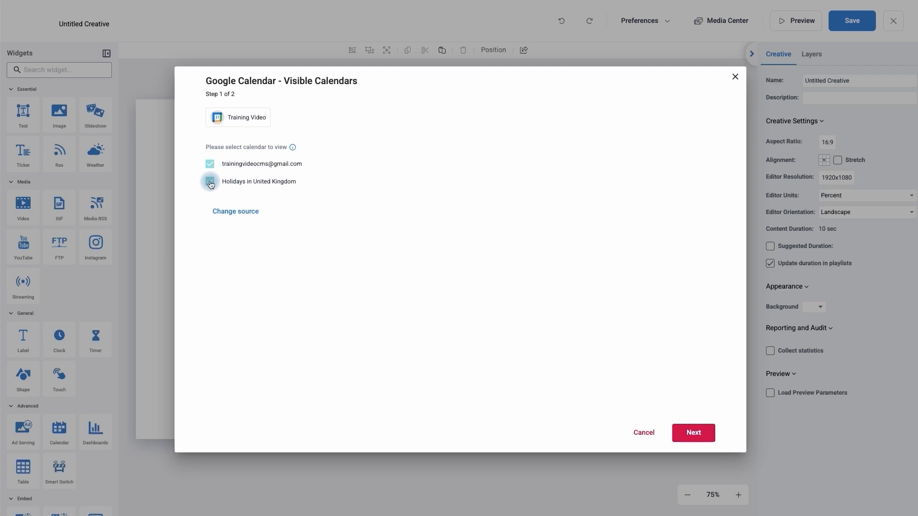
pyautogui.click(209, 183)
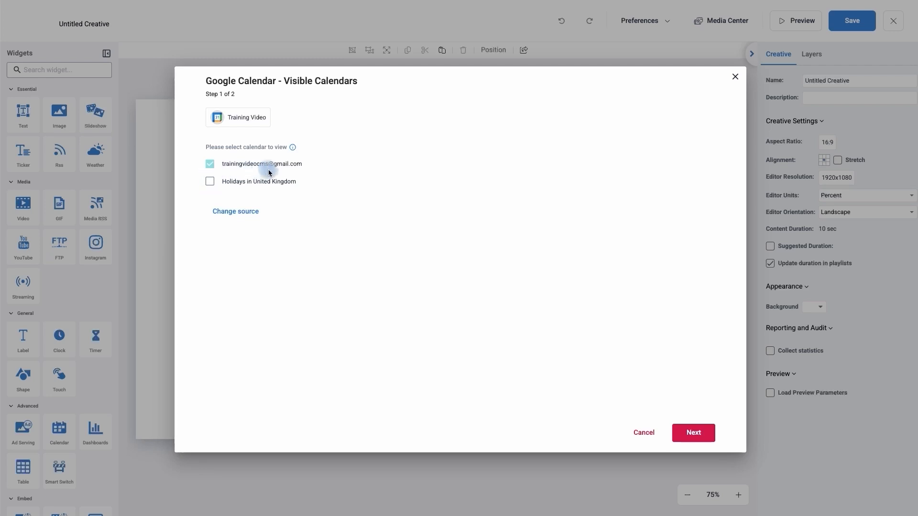
pyautogui.moveTo(317, 188)
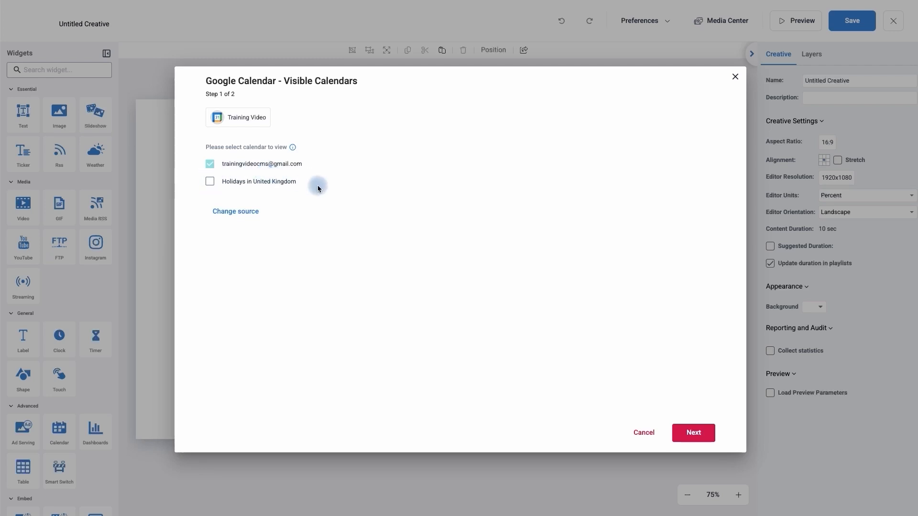
pyautogui.click(692, 432)
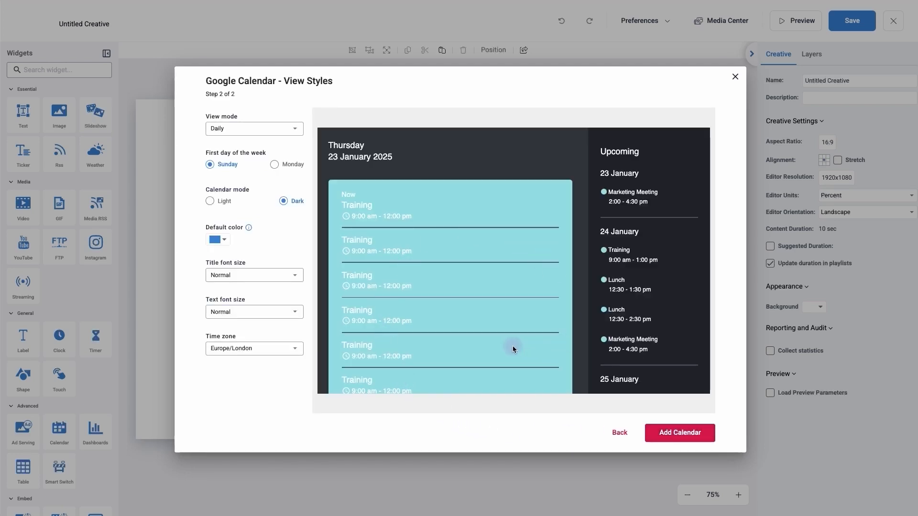
pyautogui.moveTo(333, 329)
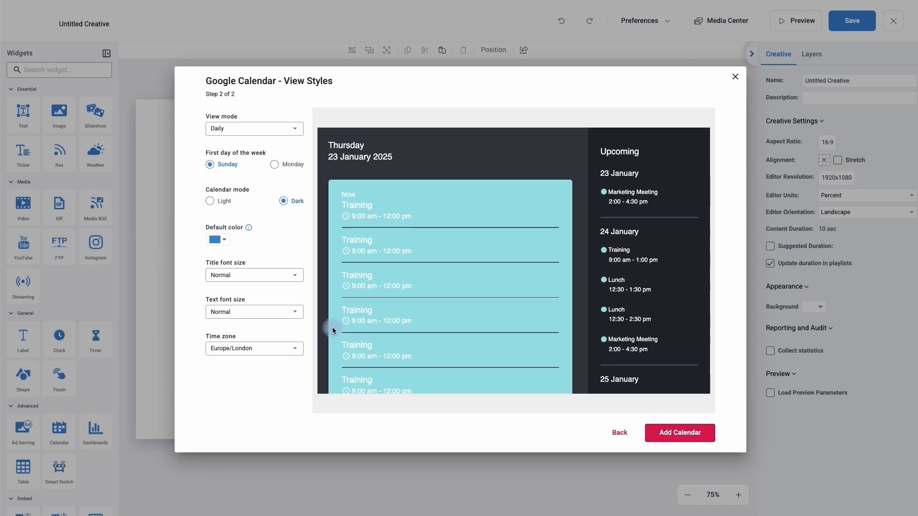
# Set the calendar view mode to Weekly after trying Monthly.
pyautogui.click(254, 128)
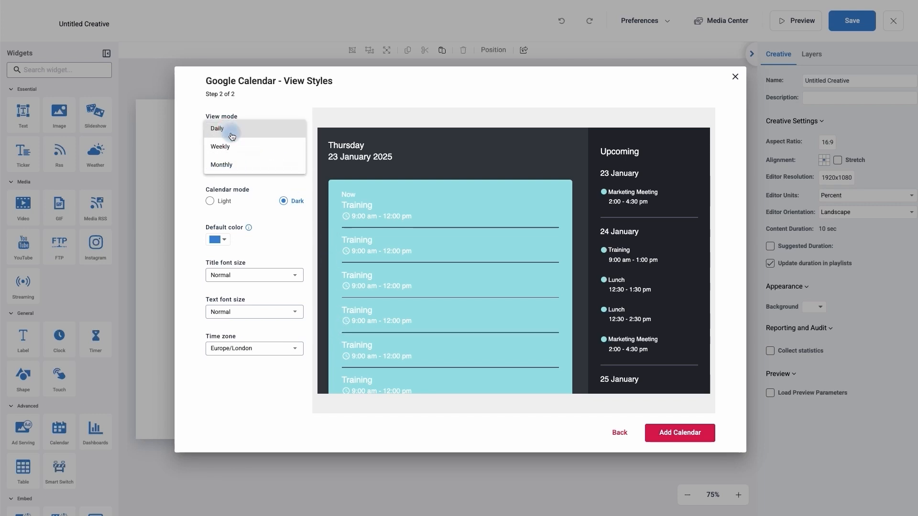
pyautogui.click(219, 147)
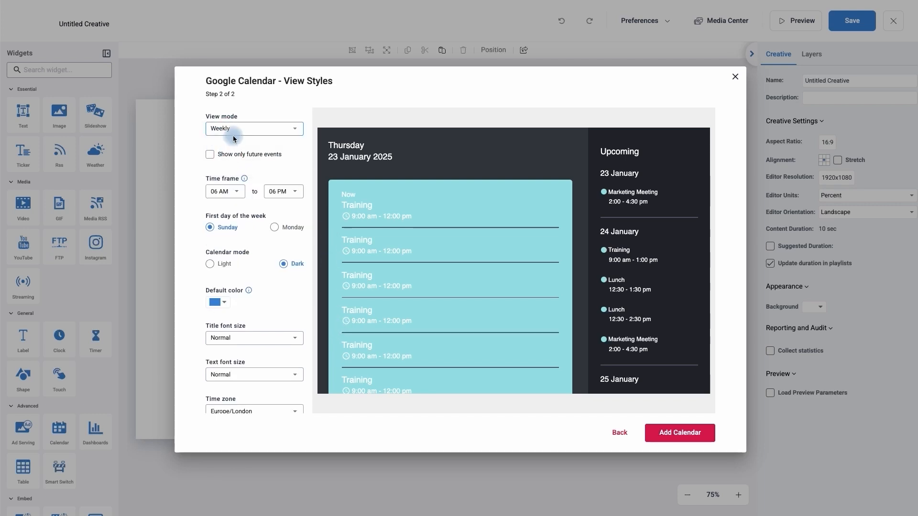
pyautogui.click(254, 129)
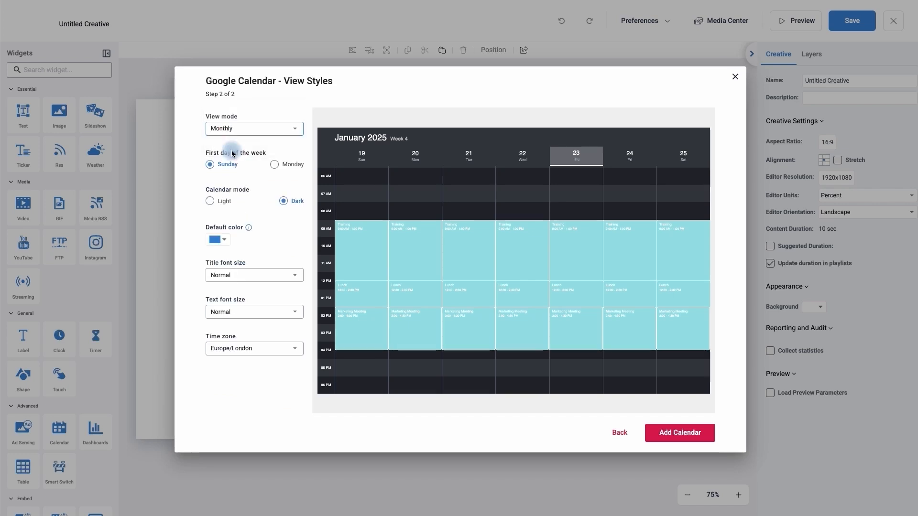
pyautogui.click(254, 129)
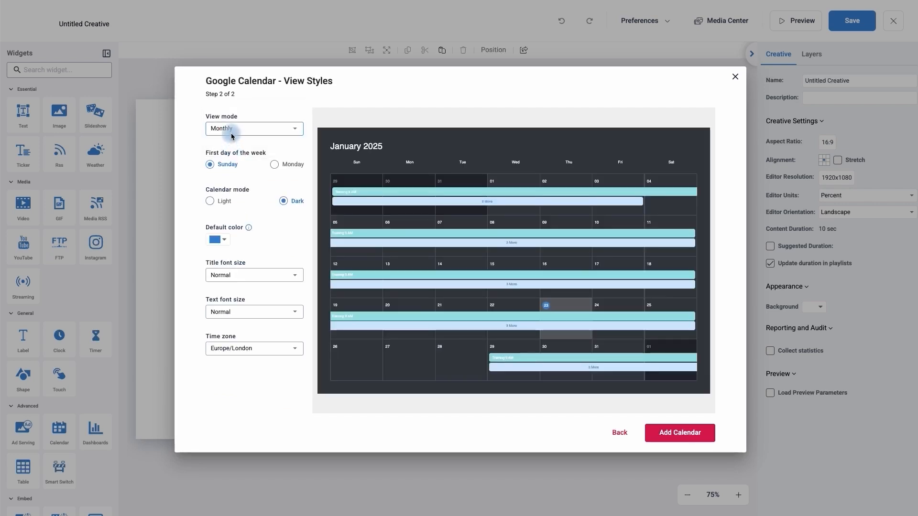
pyautogui.click(253, 128)
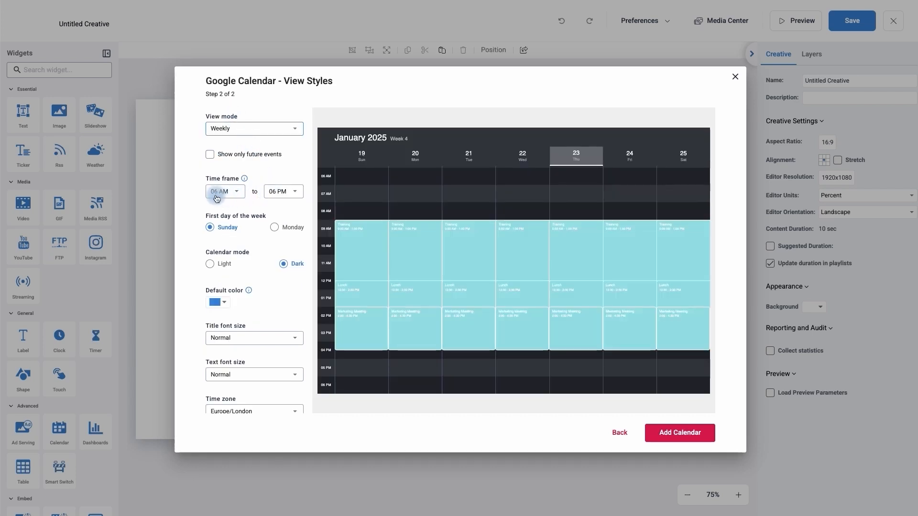
pyautogui.moveTo(270, 198)
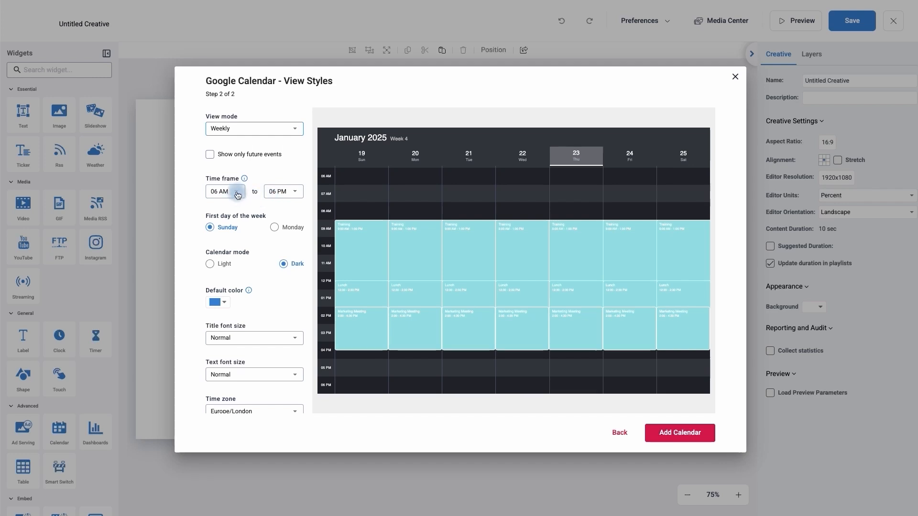
# Start the time frame at 08 AM, weeks on Monday, and keep Dark mode after previewing Light.
pyautogui.click(225, 191)
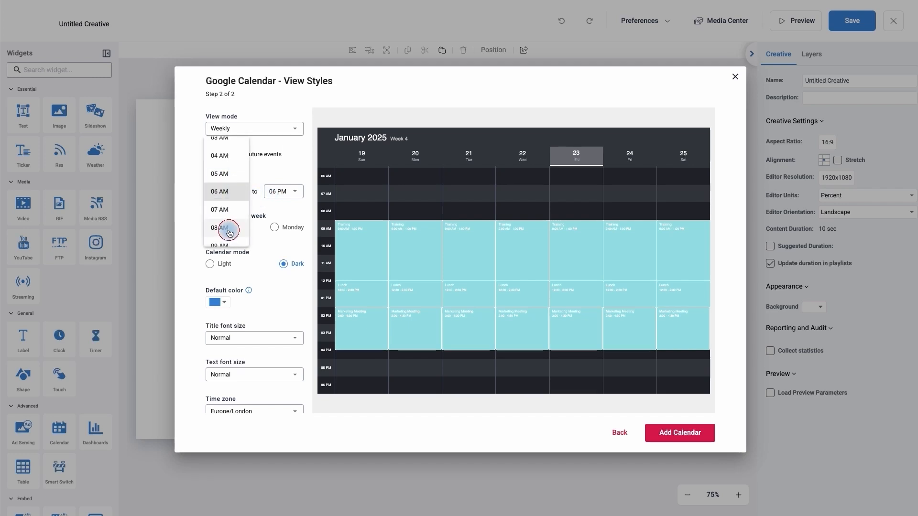
pyautogui.click(220, 228)
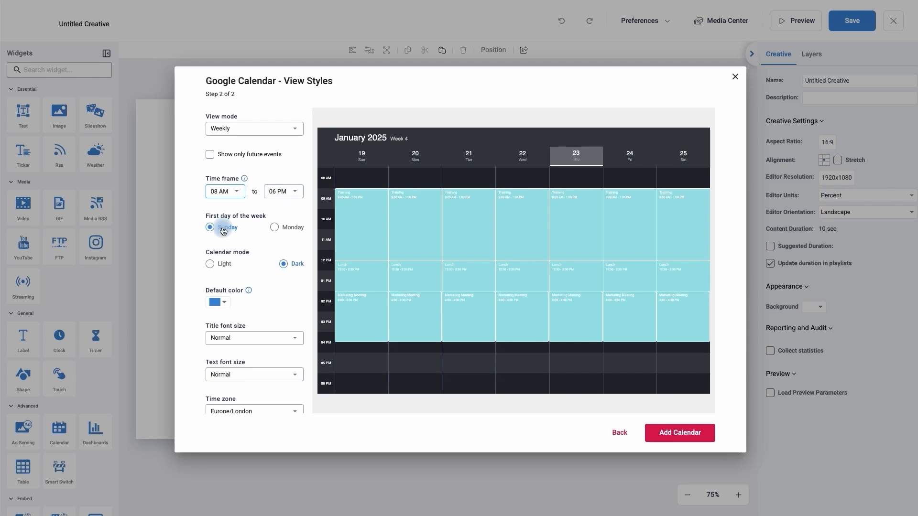
pyautogui.click(275, 227)
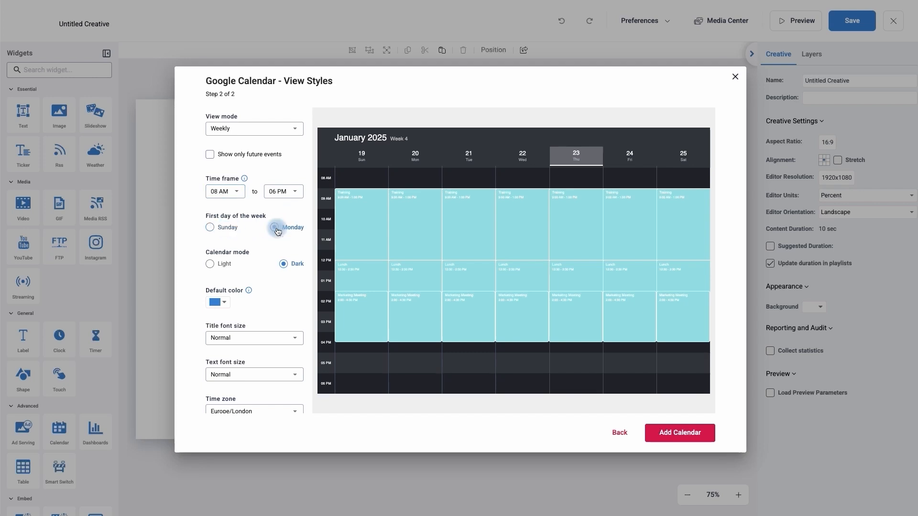
pyautogui.click(273, 227)
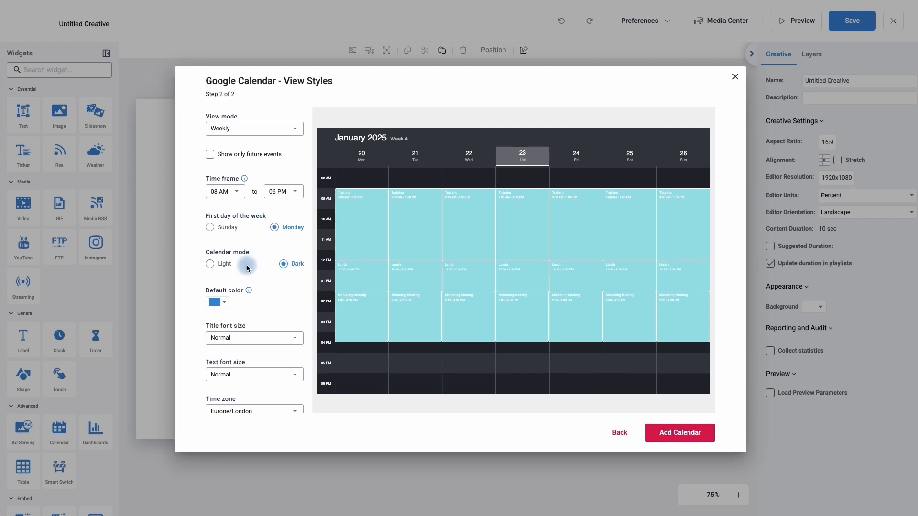
pyautogui.click(209, 264)
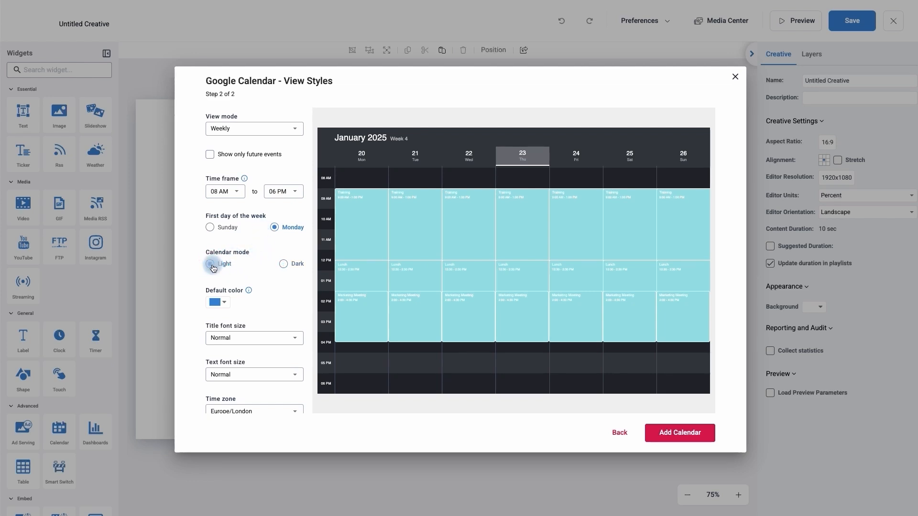
pyautogui.click(284, 264)
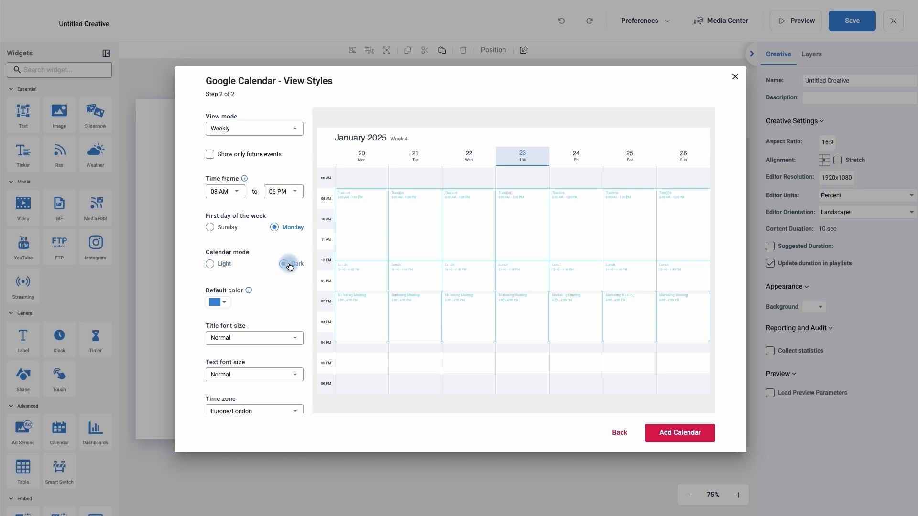
pyautogui.click(225, 303)
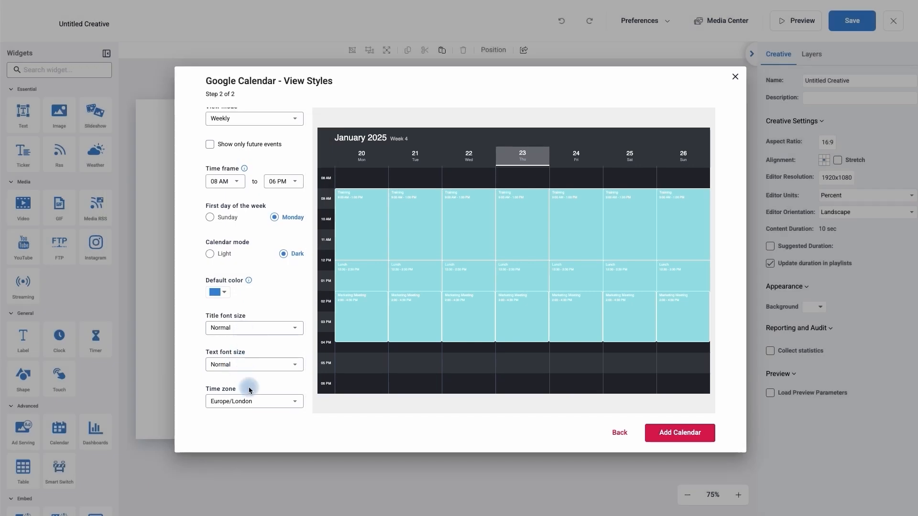
pyautogui.moveTo(246, 413)
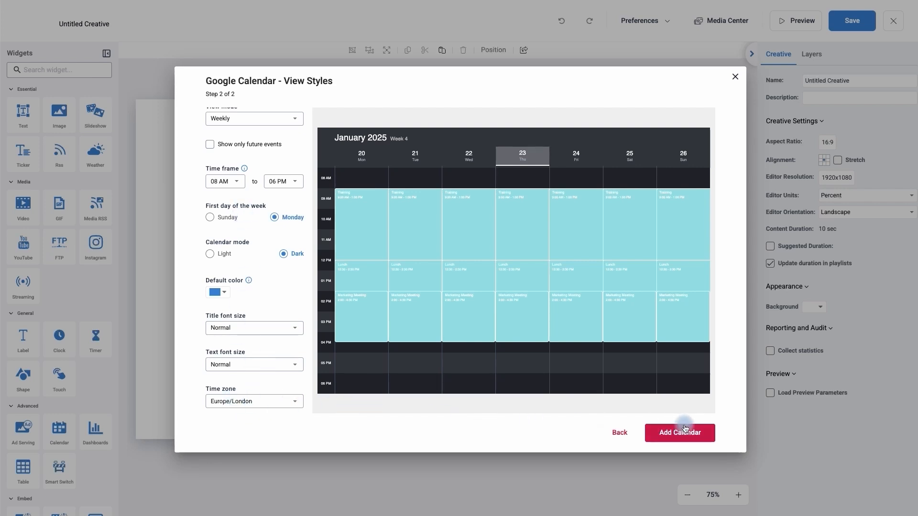
# Add the styled calendar so it fills the canvas and save the creative.
pyautogui.click(679, 432)
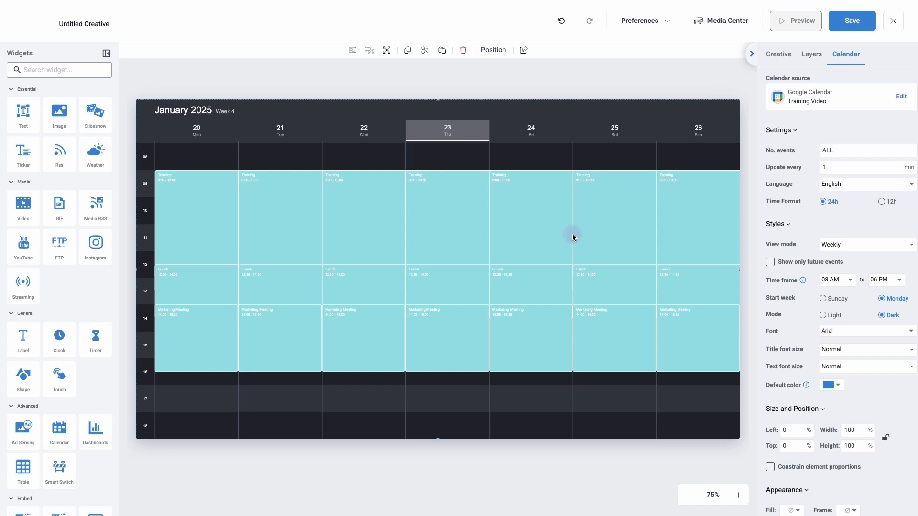
pyautogui.moveTo(650, 157)
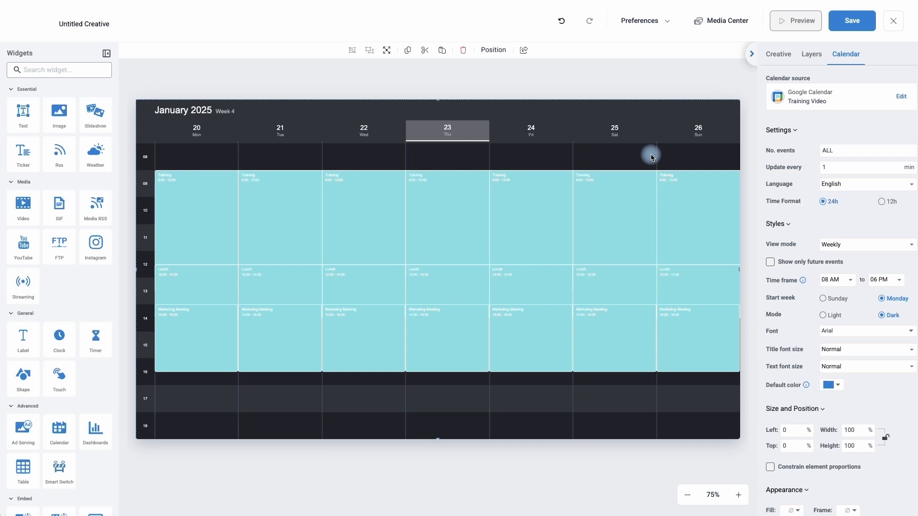
pyautogui.click(851, 20)
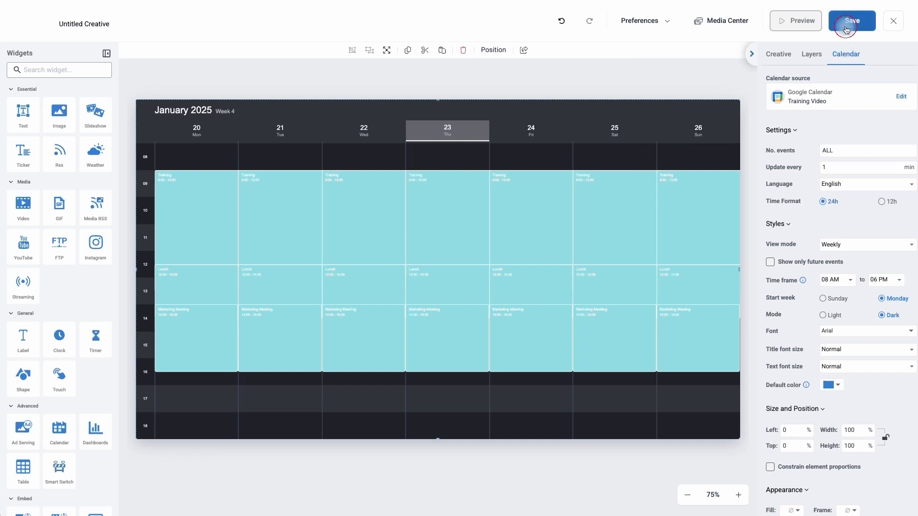
pyautogui.click(850, 20)
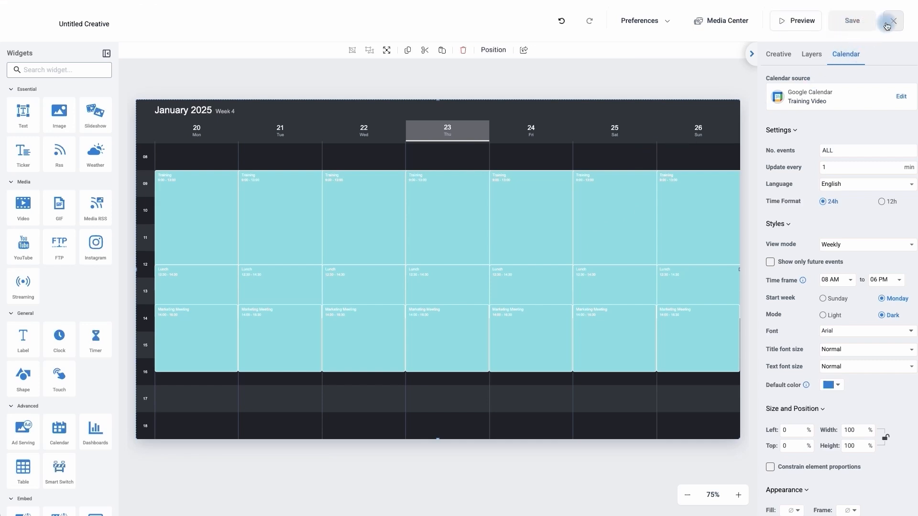
# Close the editor, start a new creative and drag a widget onto its blank canvas.
pyautogui.click(890, 20)
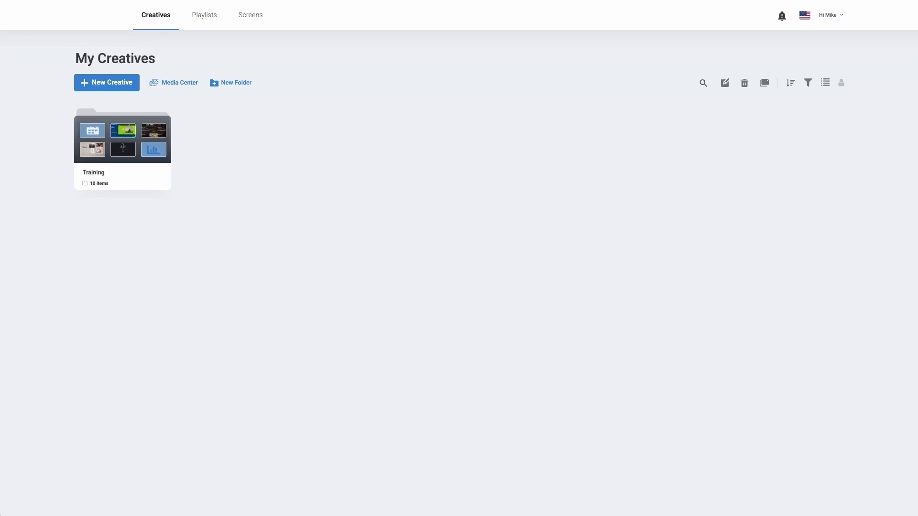
pyautogui.click(106, 82)
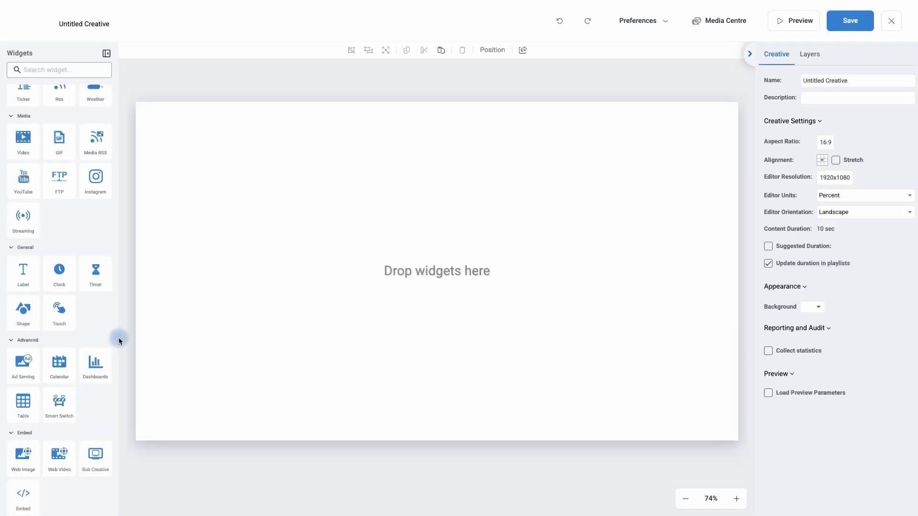
pyautogui.moveTo(96, 366); pyautogui.dragTo(306, 293)
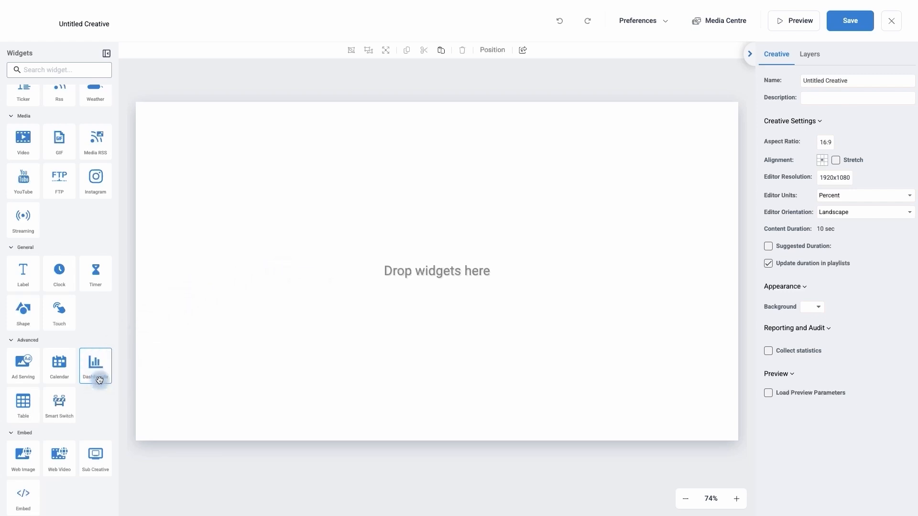
# Add a Dashboards widget to the canvas with Power BI as its source.
pyautogui.click(94, 367)
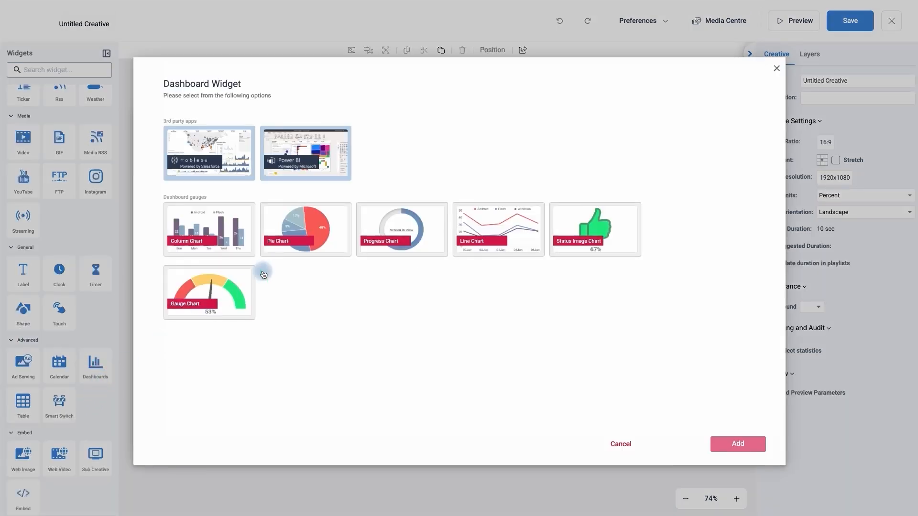
pyautogui.moveTo(286, 261)
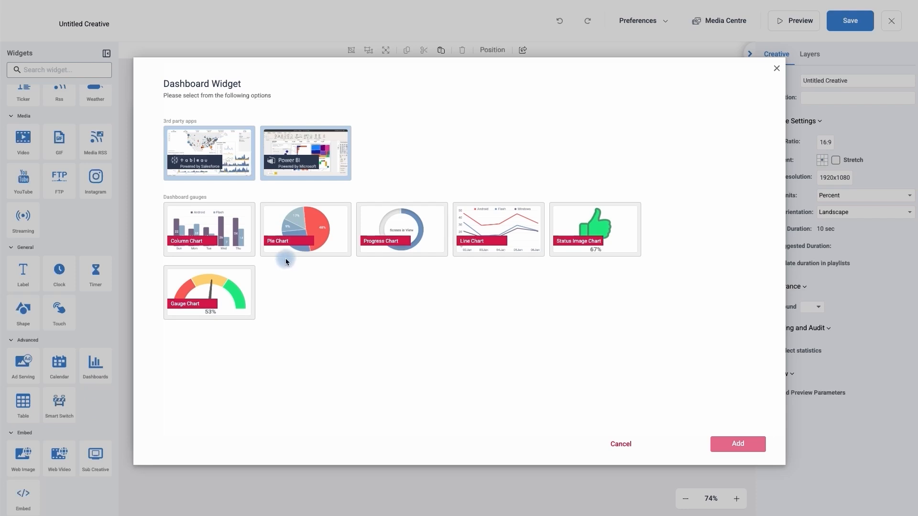
pyautogui.click(305, 152)
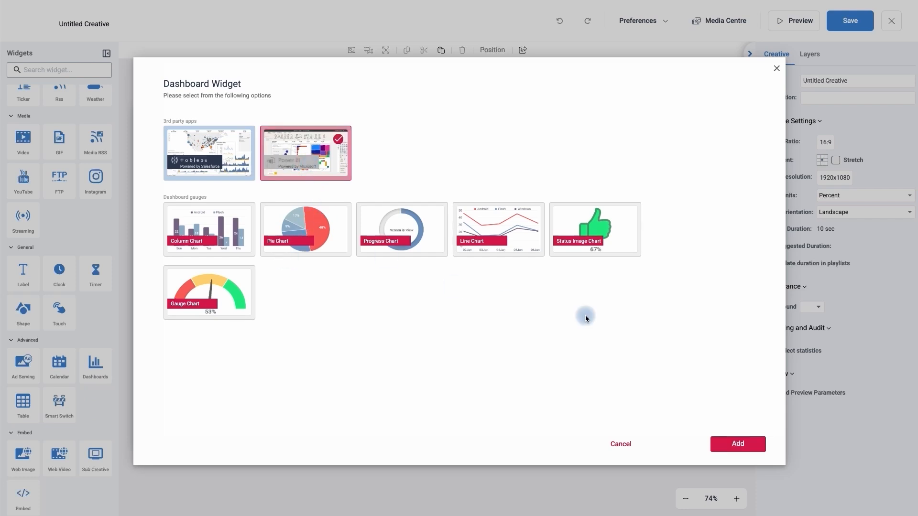
pyautogui.click(737, 443)
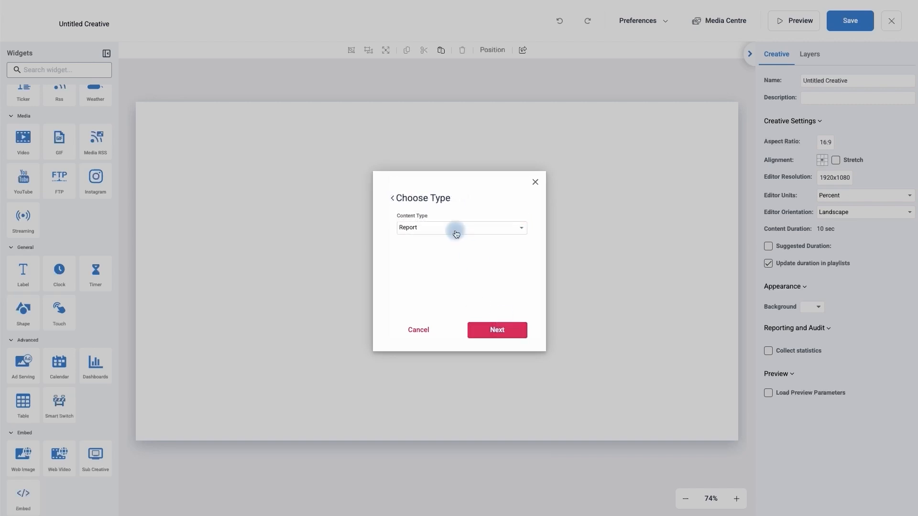
# Configure the widget as a Report showing Sample Dashboard's Anomaly Detection page and add it.
pyautogui.click(461, 227)
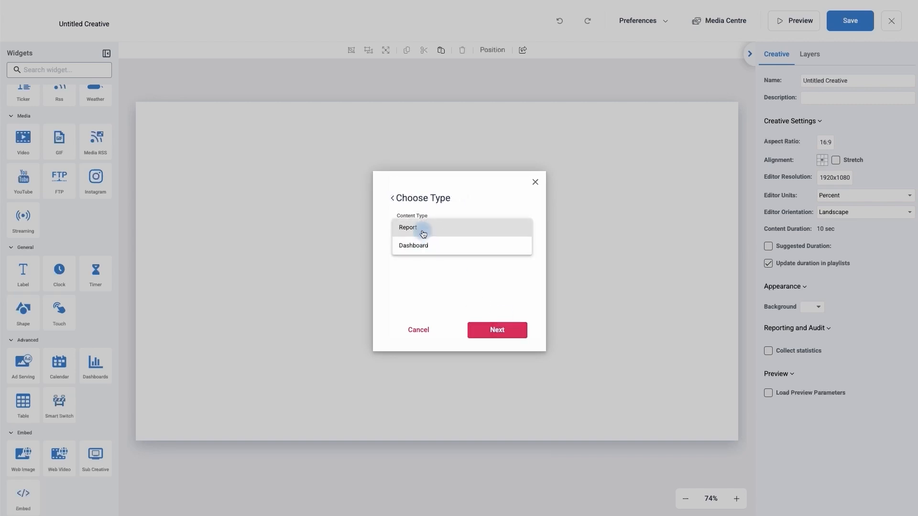
pyautogui.click(407, 228)
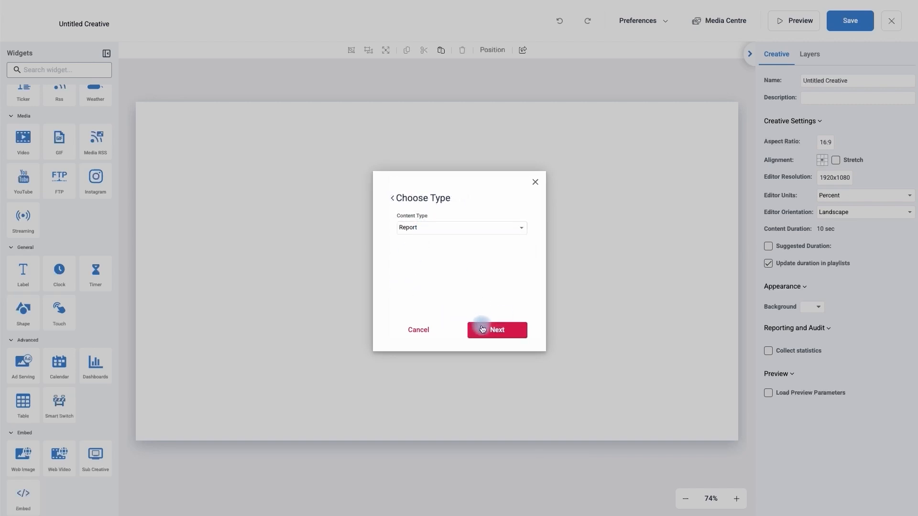
pyautogui.click(496, 330)
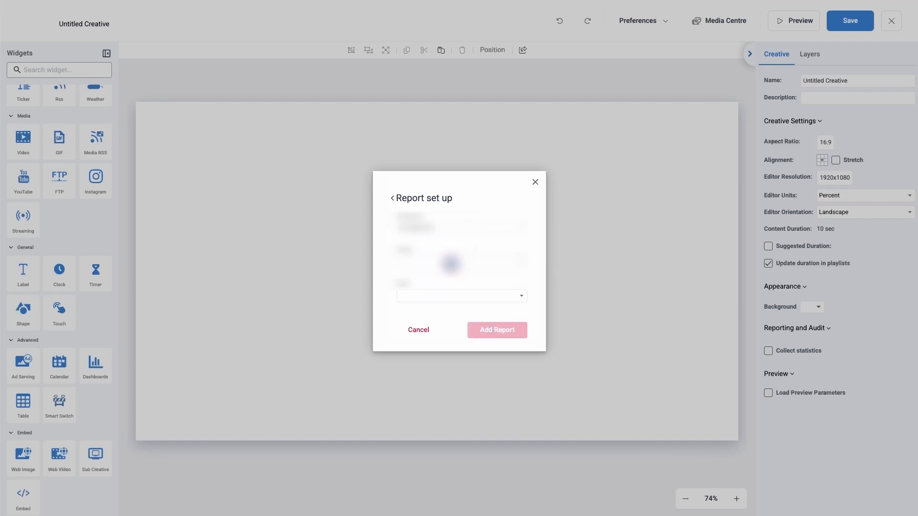
pyautogui.click(461, 295)
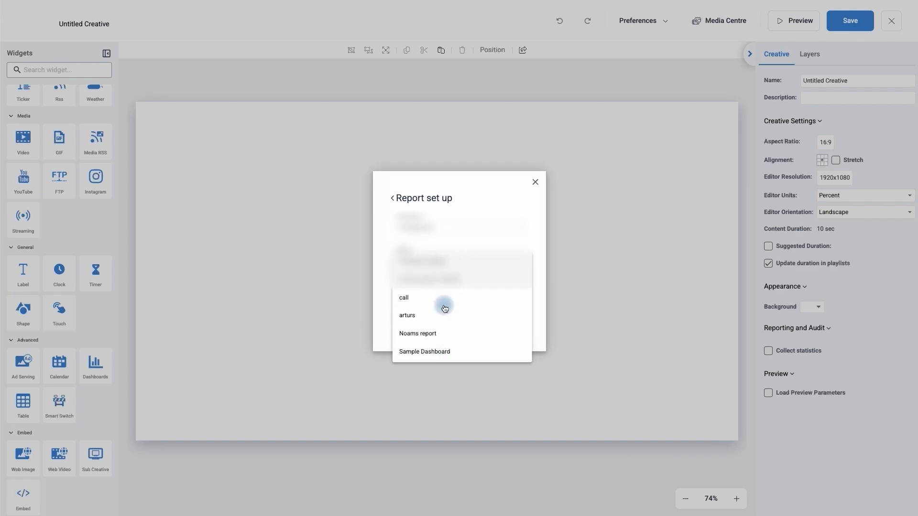
pyautogui.click(461, 295)
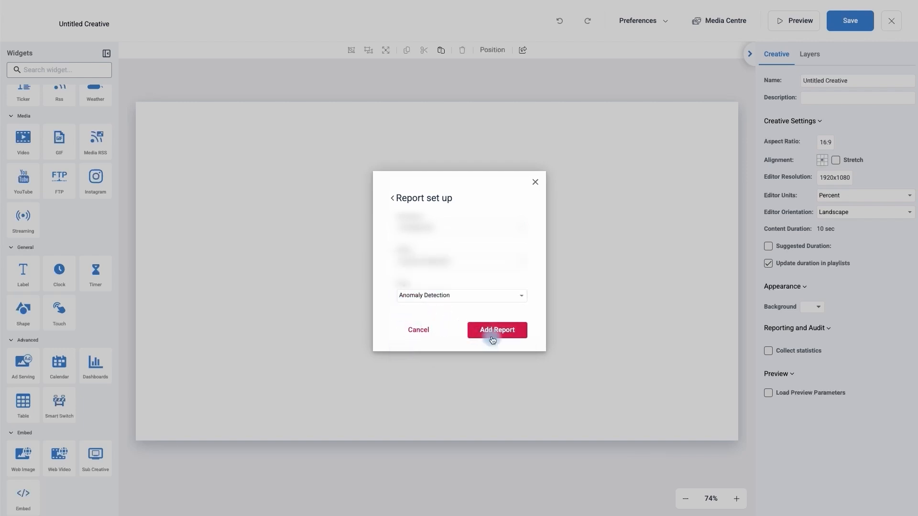
pyautogui.click(496, 330)
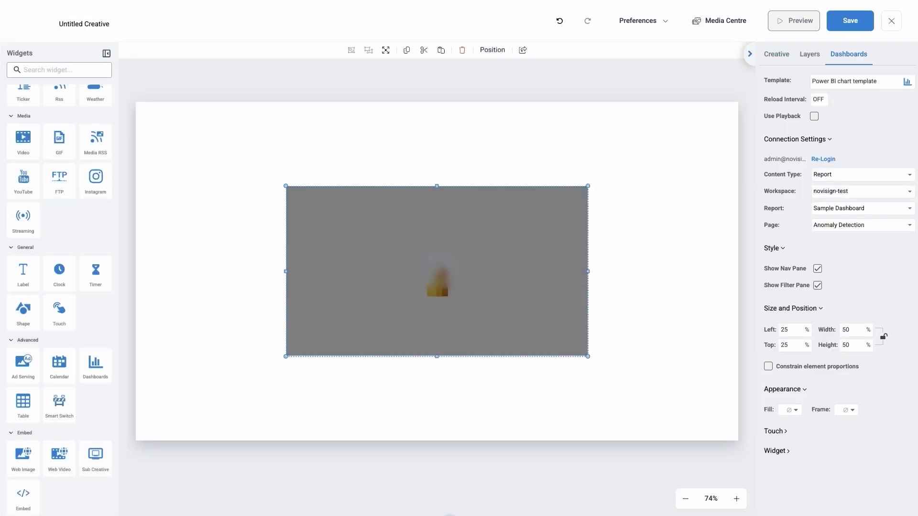